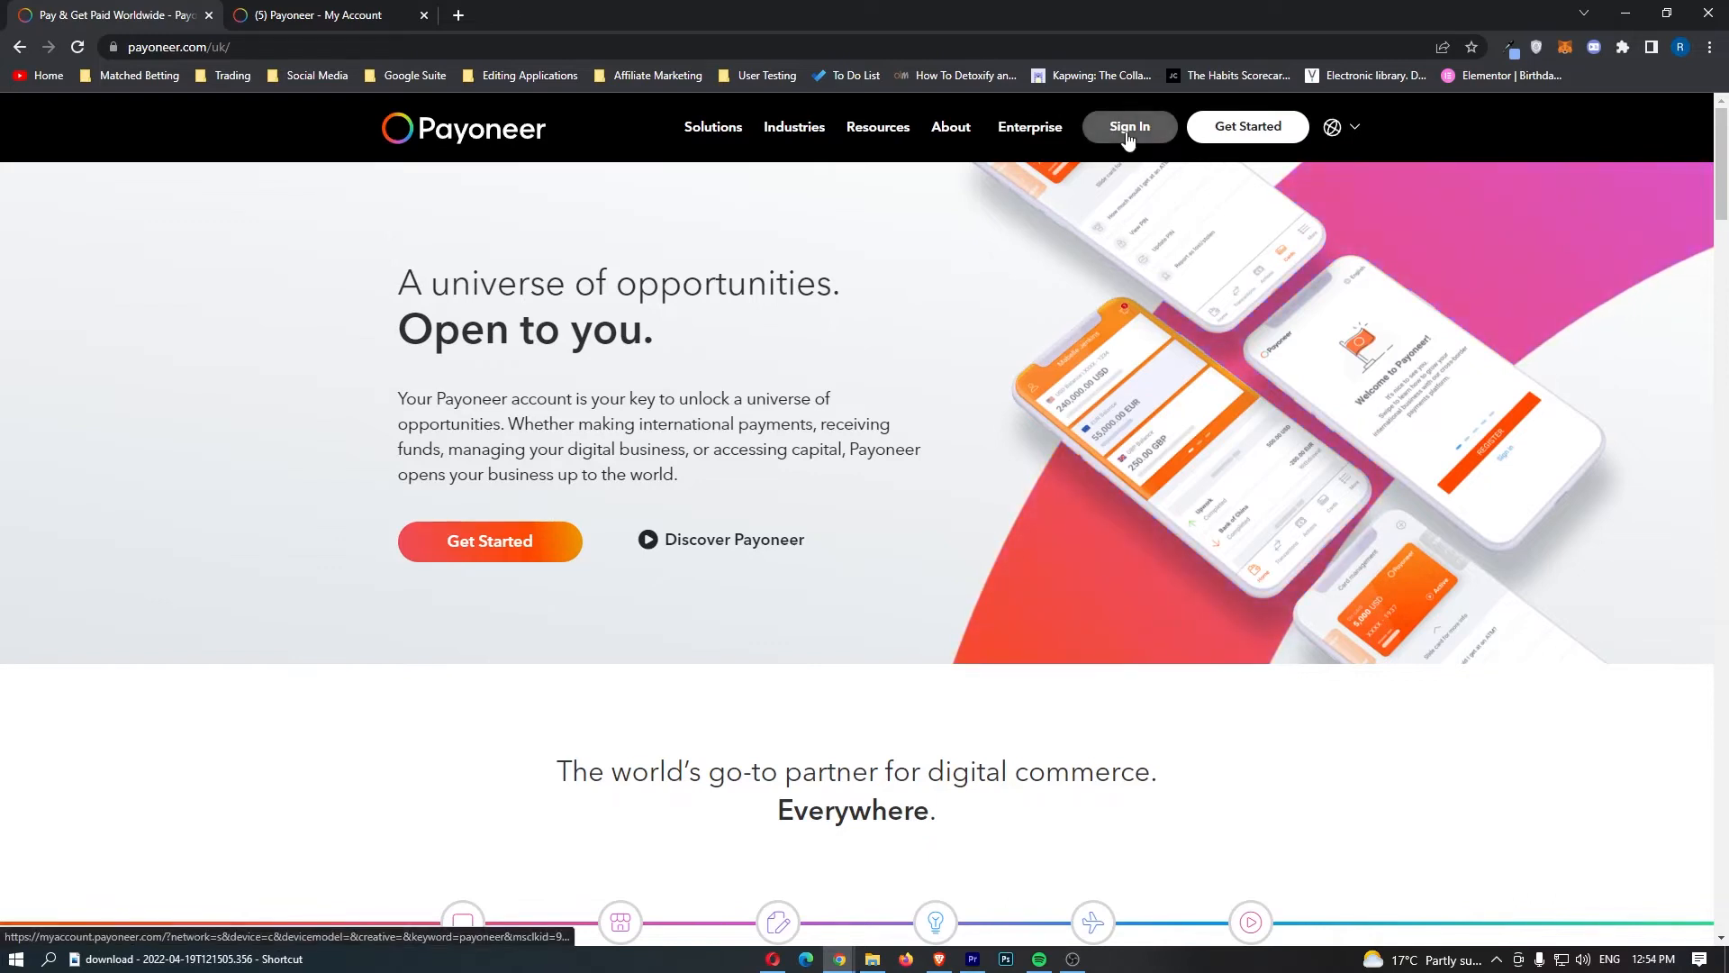
- Sign in from the Payoneer homepage to reach the My Account dashboard in English
left_click(321, 14)
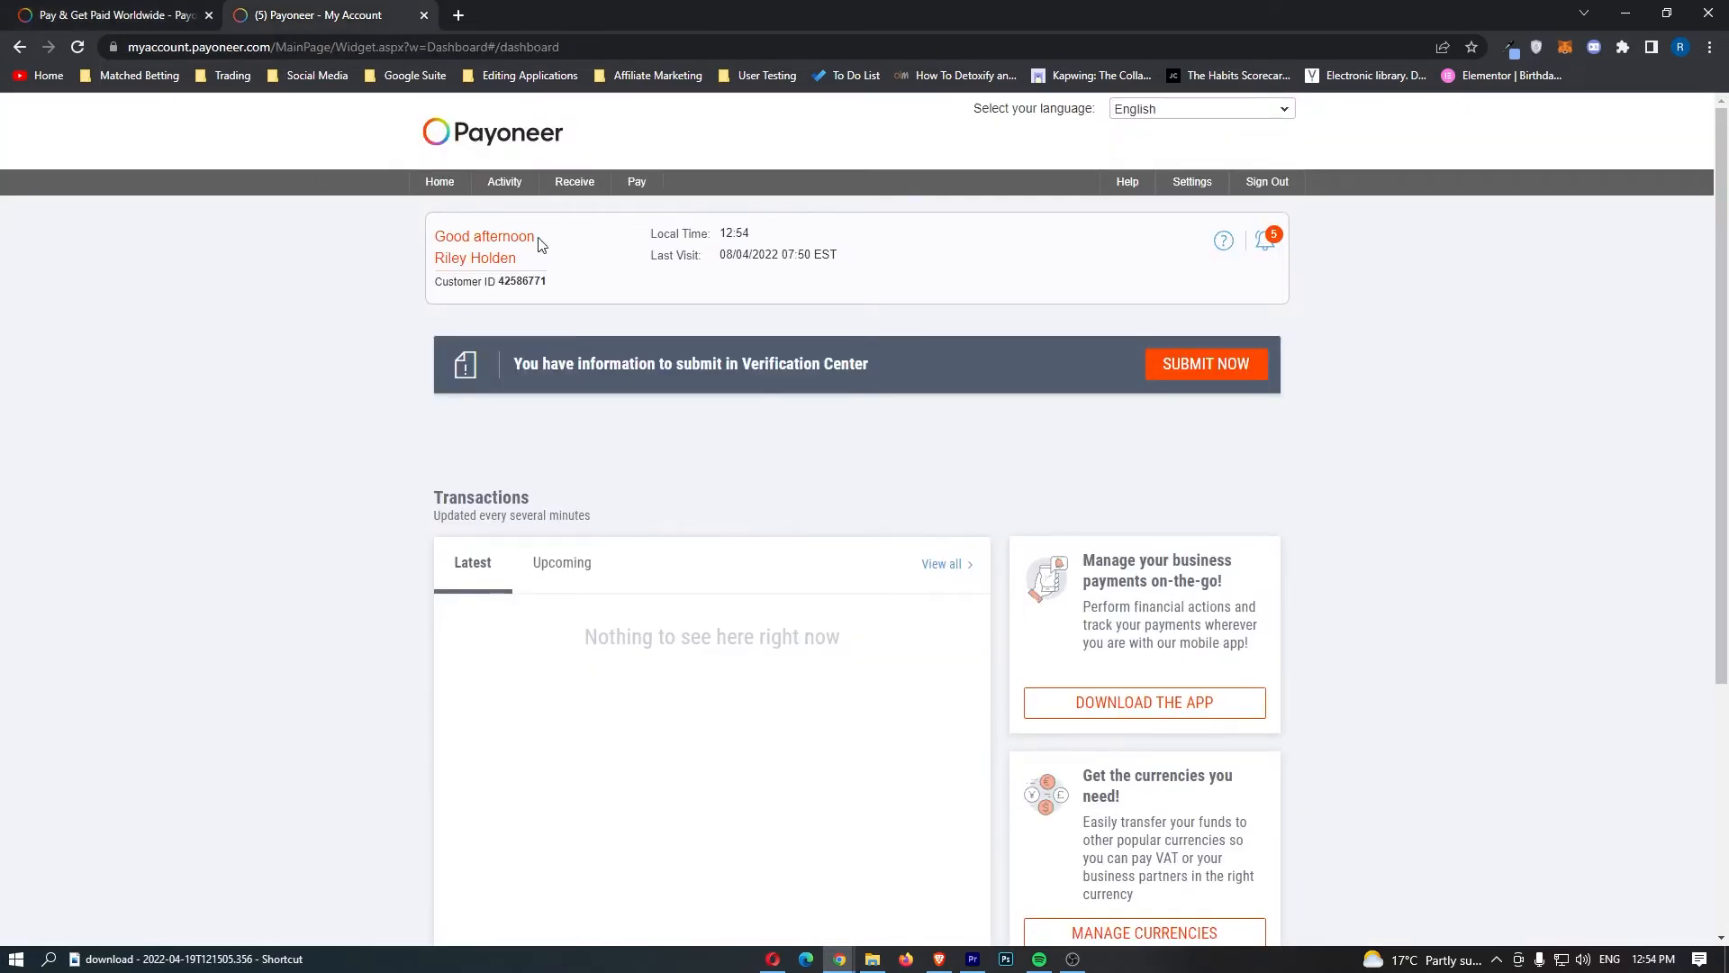
mouse_move(937, 119)
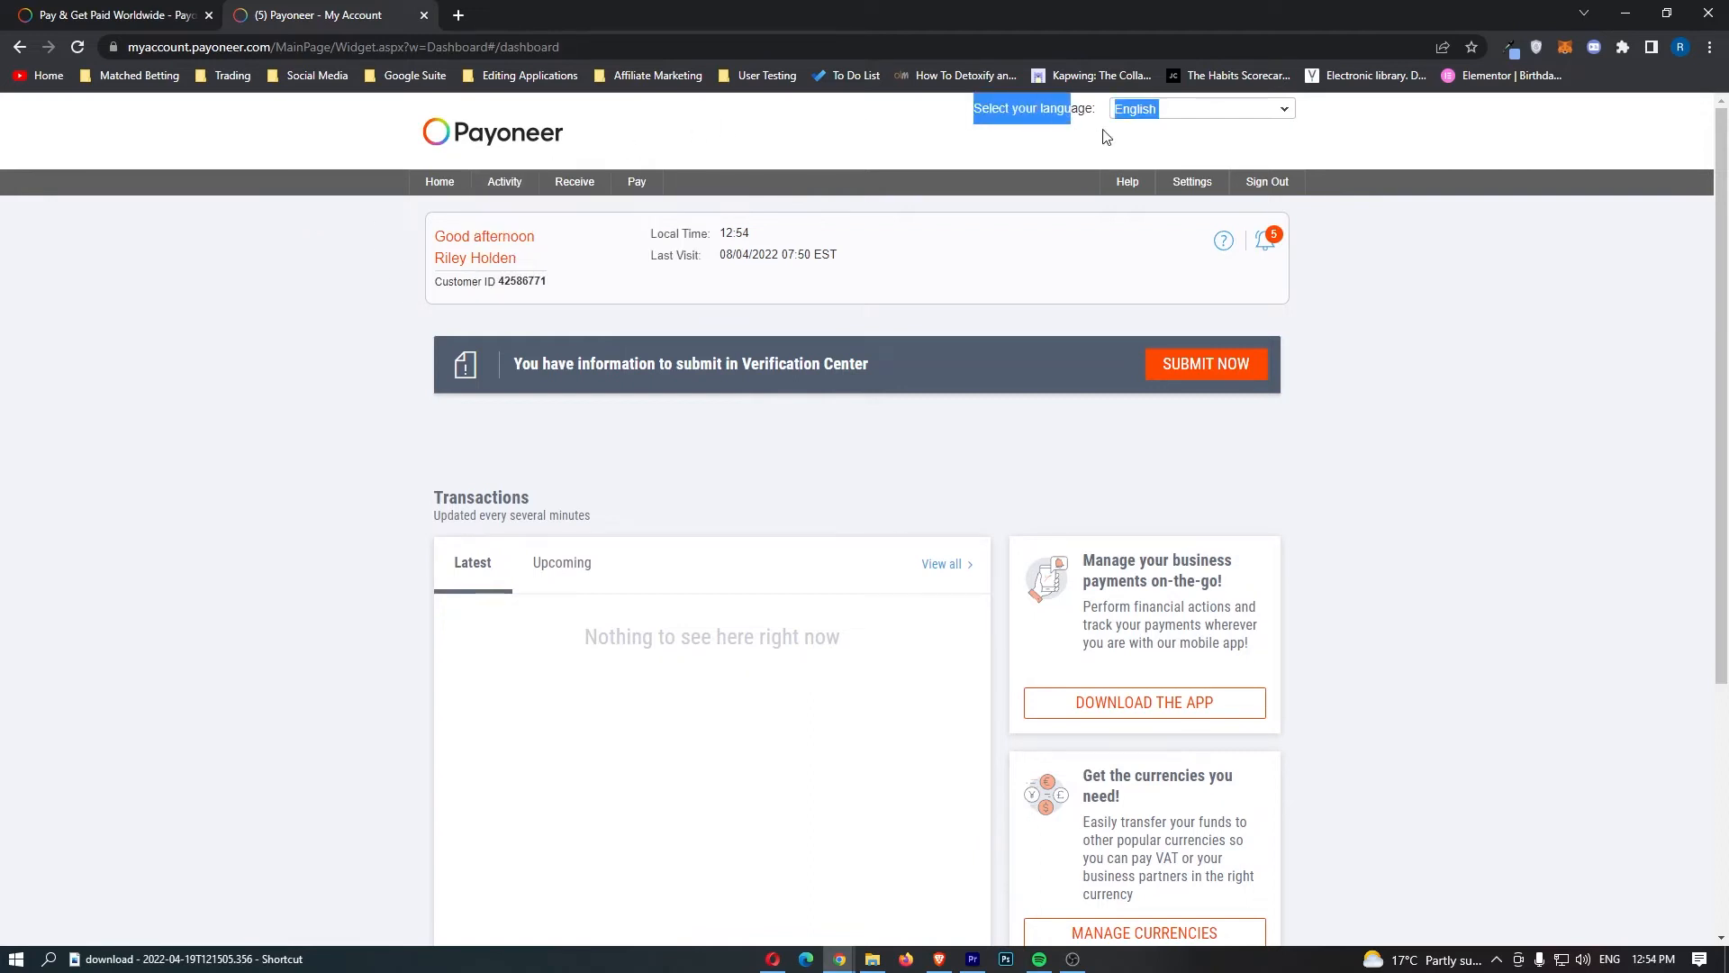
- Switch the dashboard language from English to Español using the language selector
left_click(1199, 109)
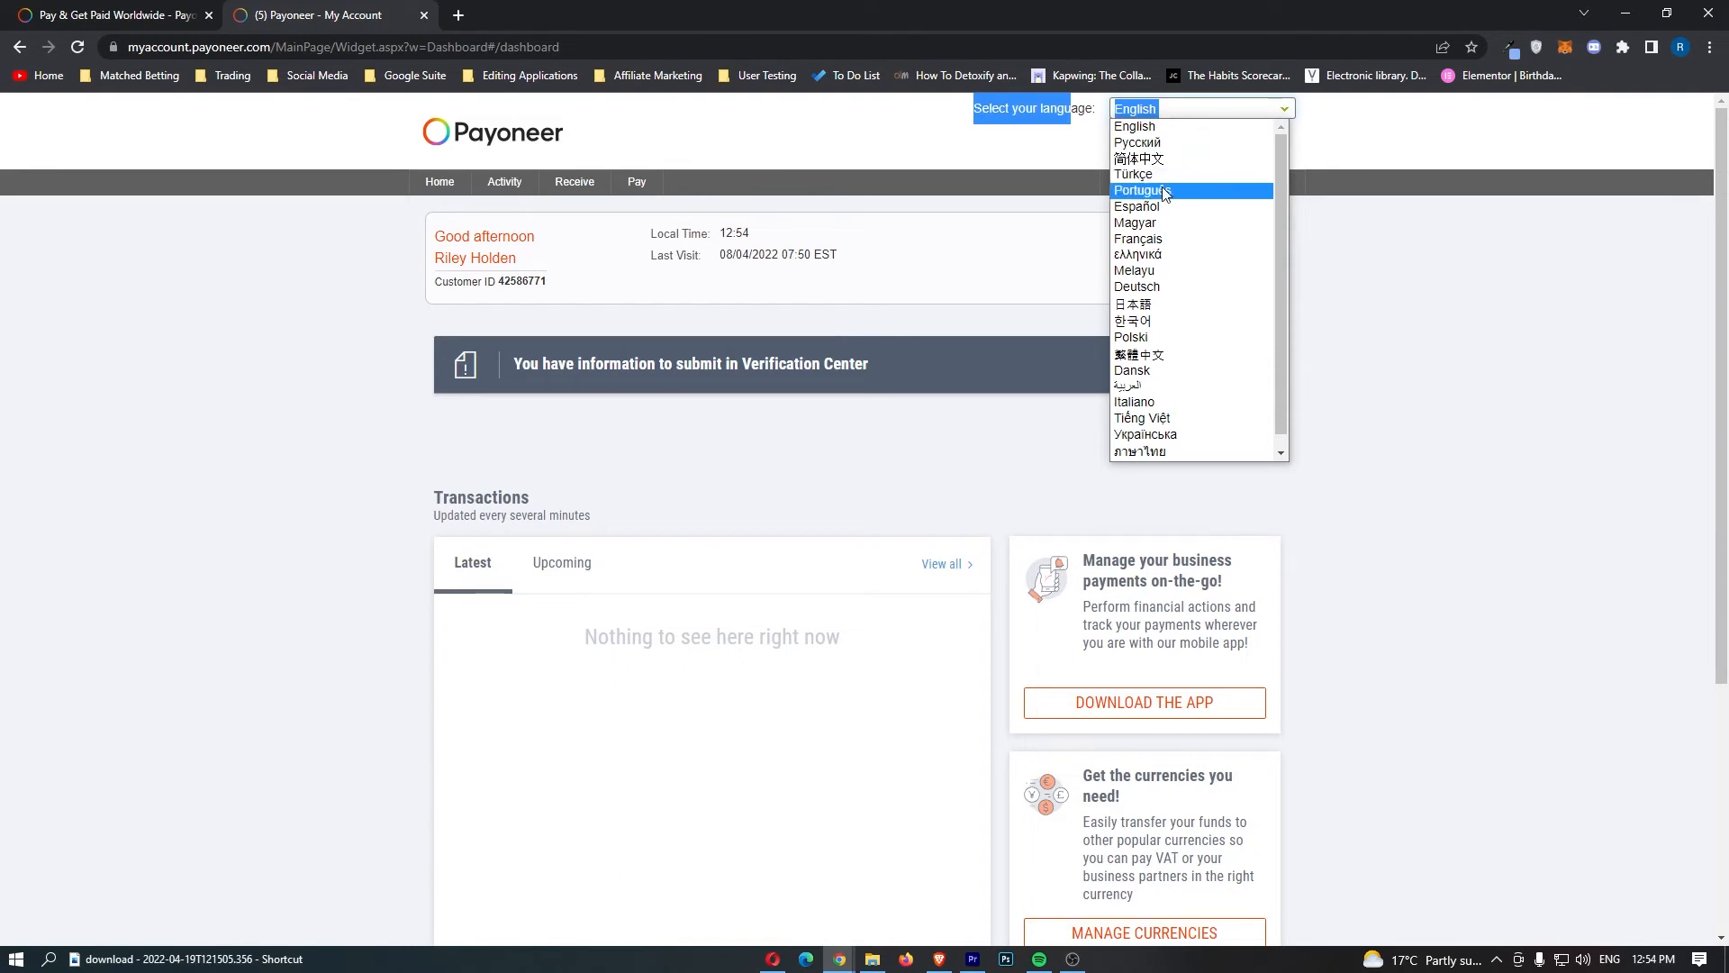
left_click(1140, 205)
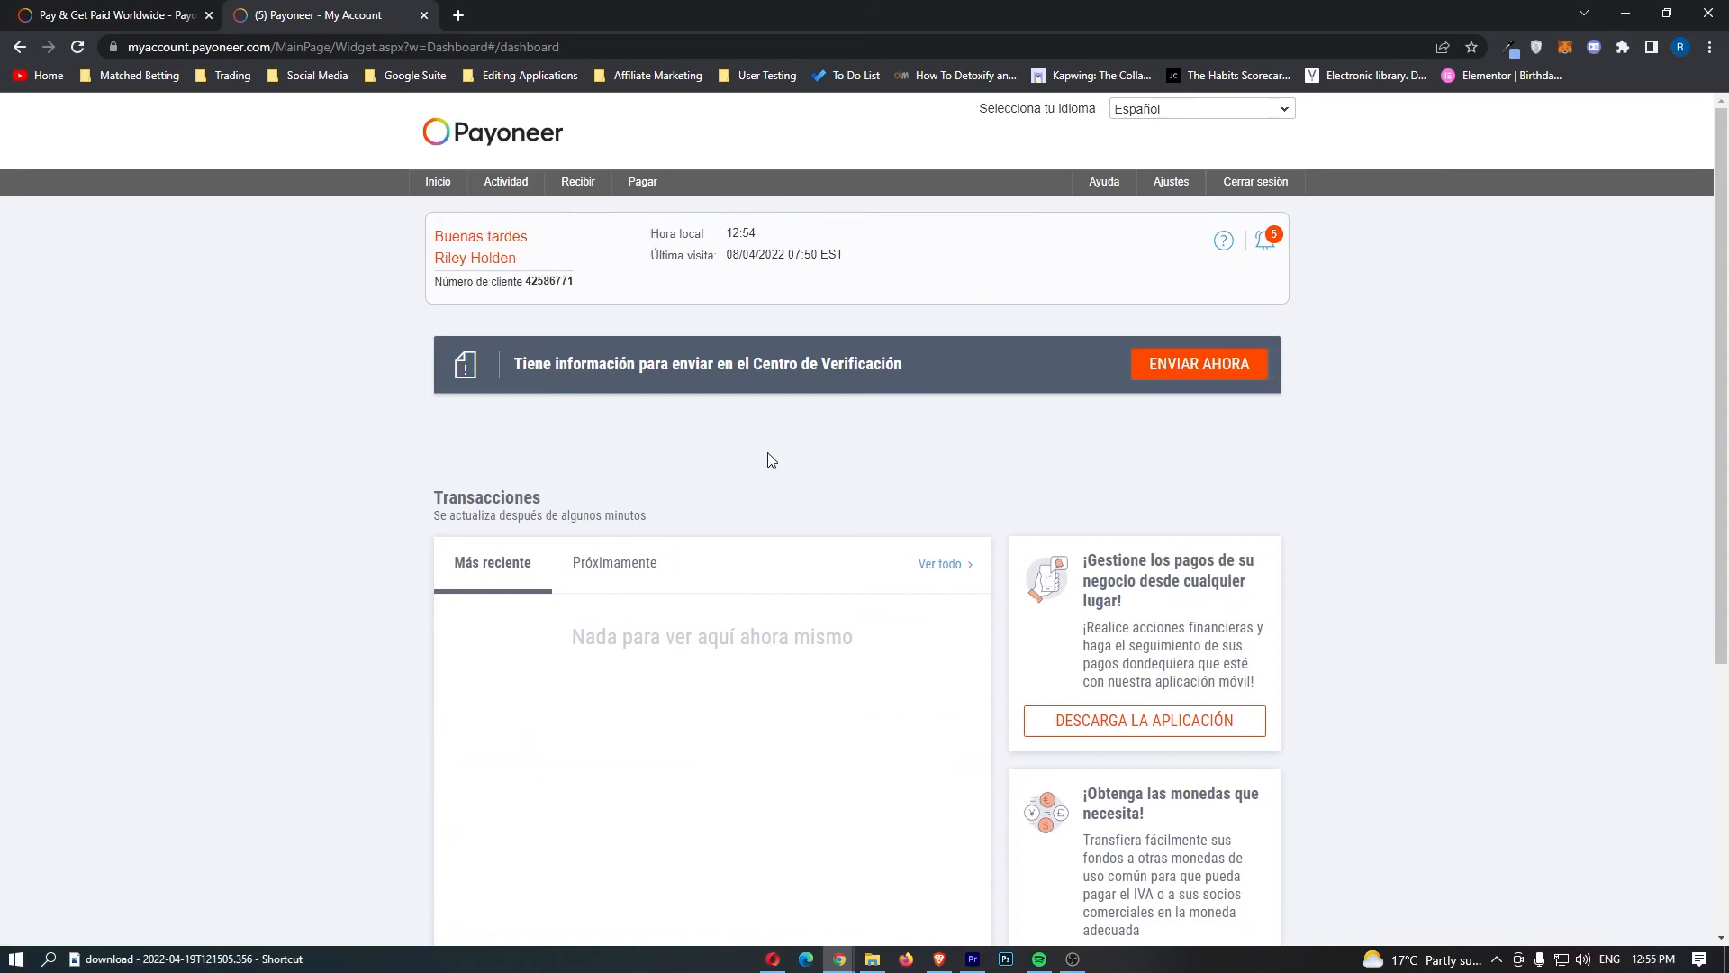
left_click(1102, 182)
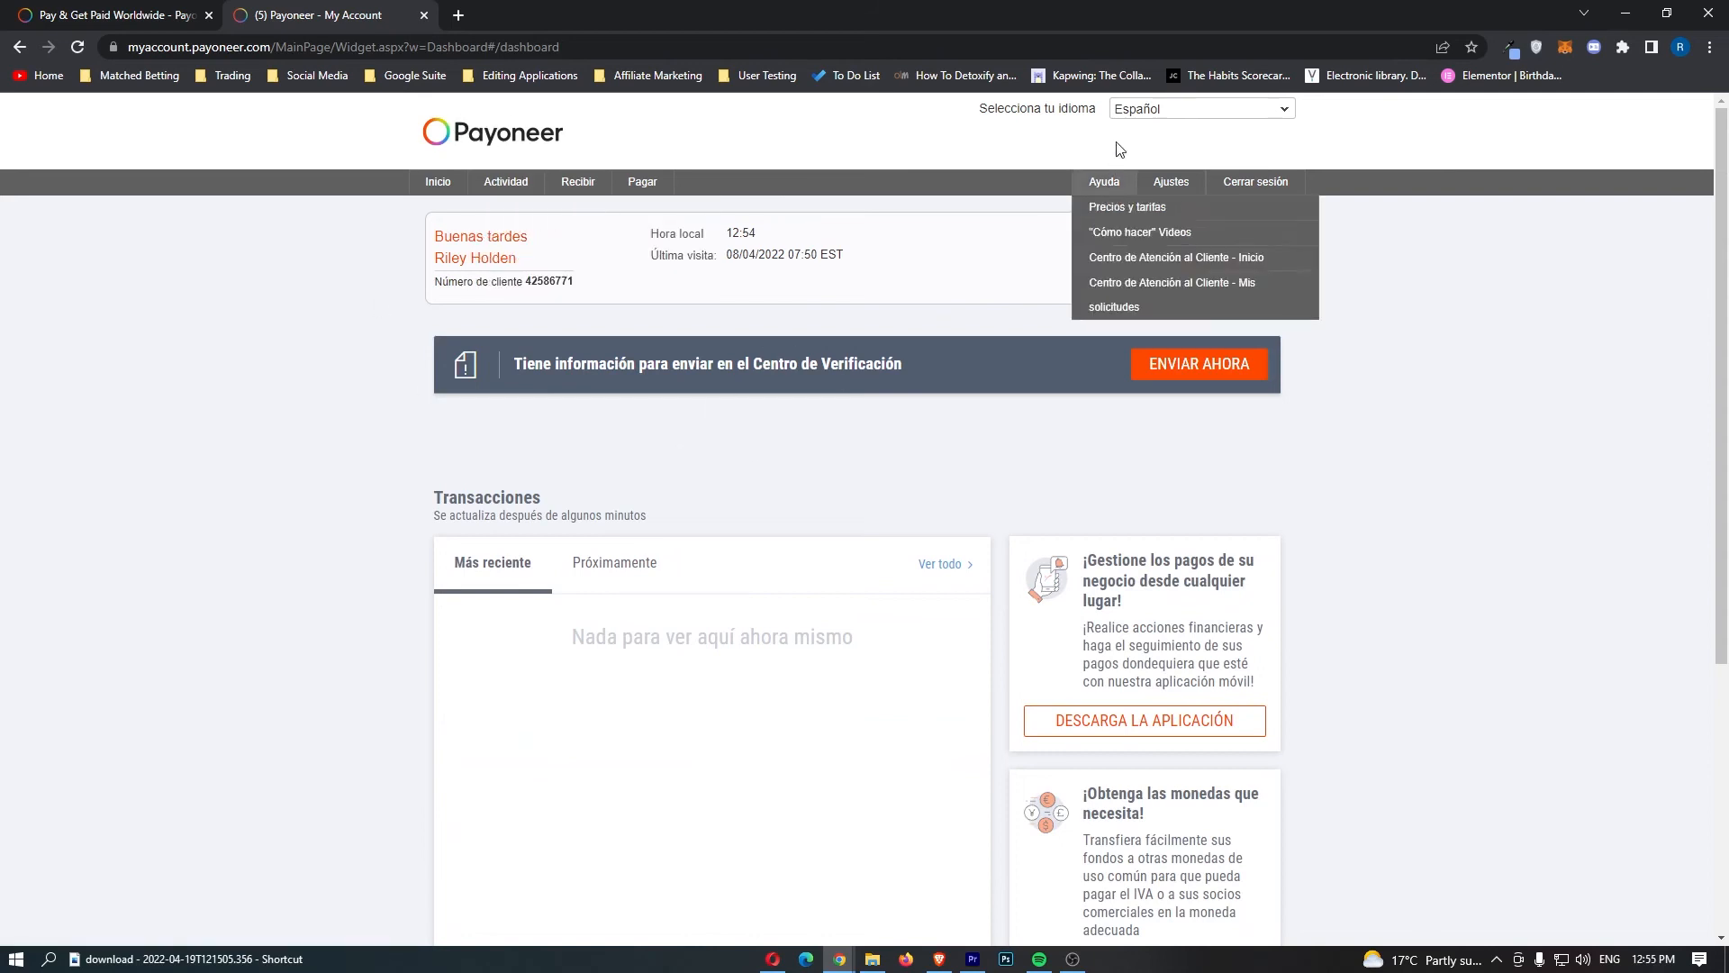